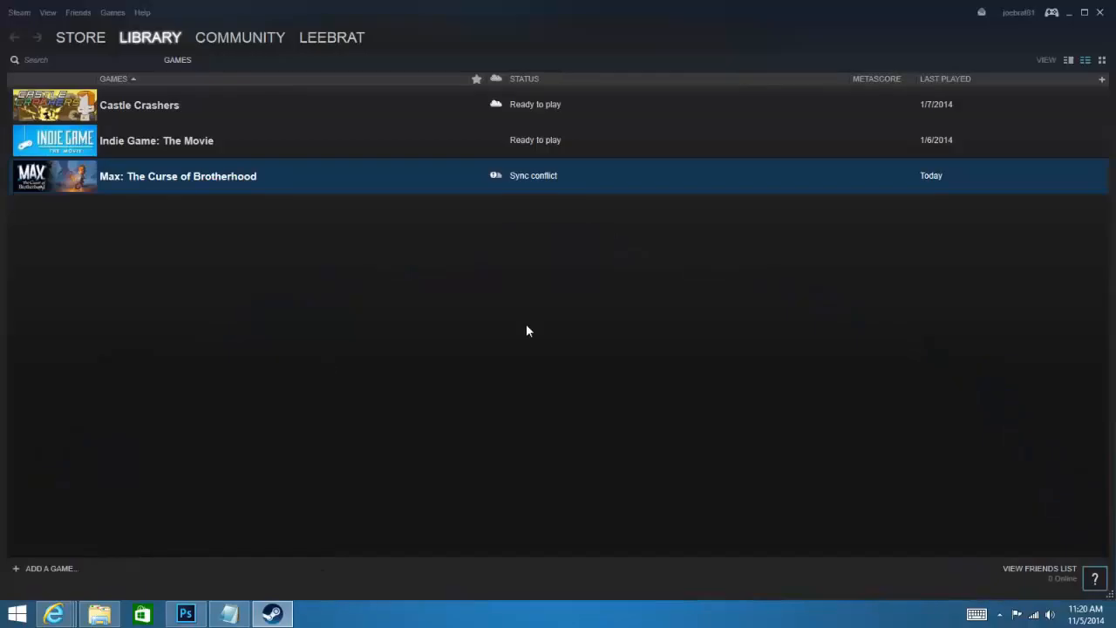
mouse_move(311, 168)
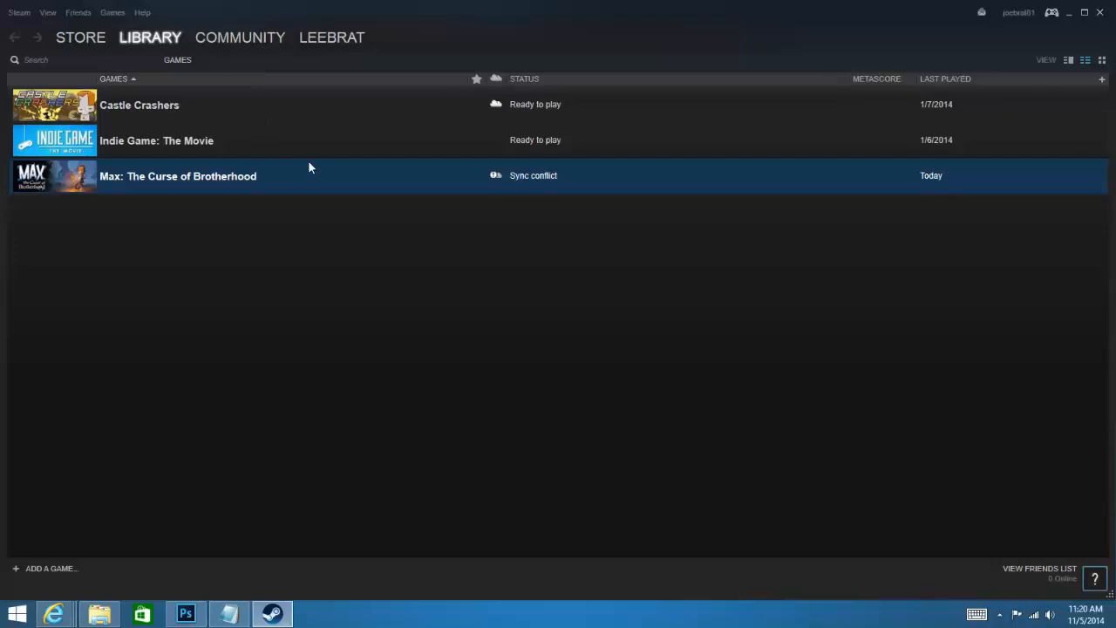
Search the Steam store for 'max' and reach the Max: The Curse of Brotherhood page
click(80, 37)
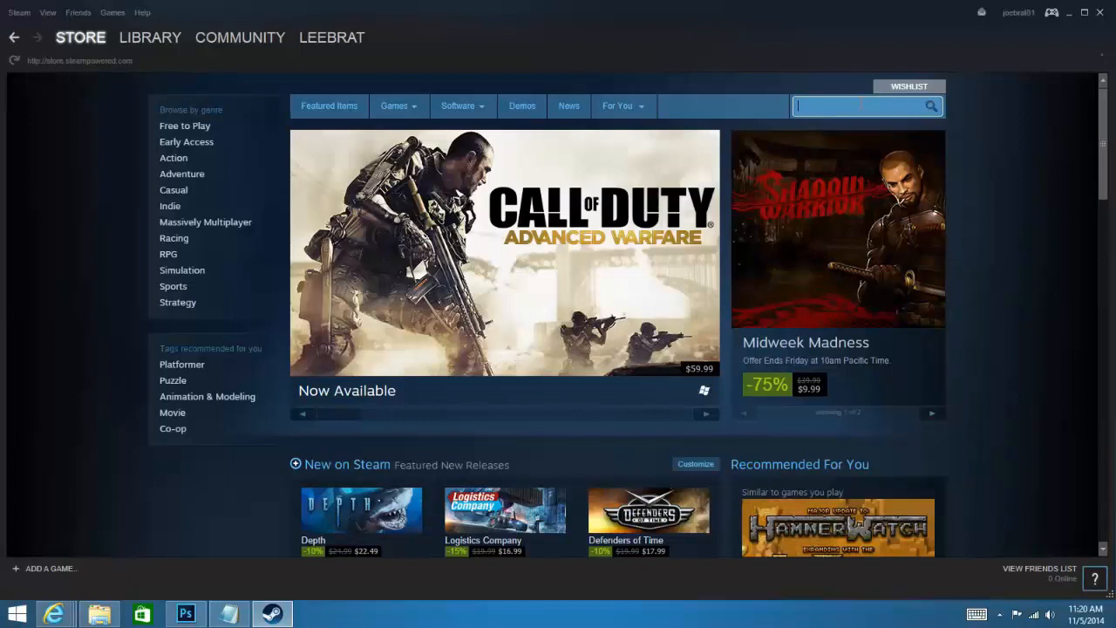
text(max)
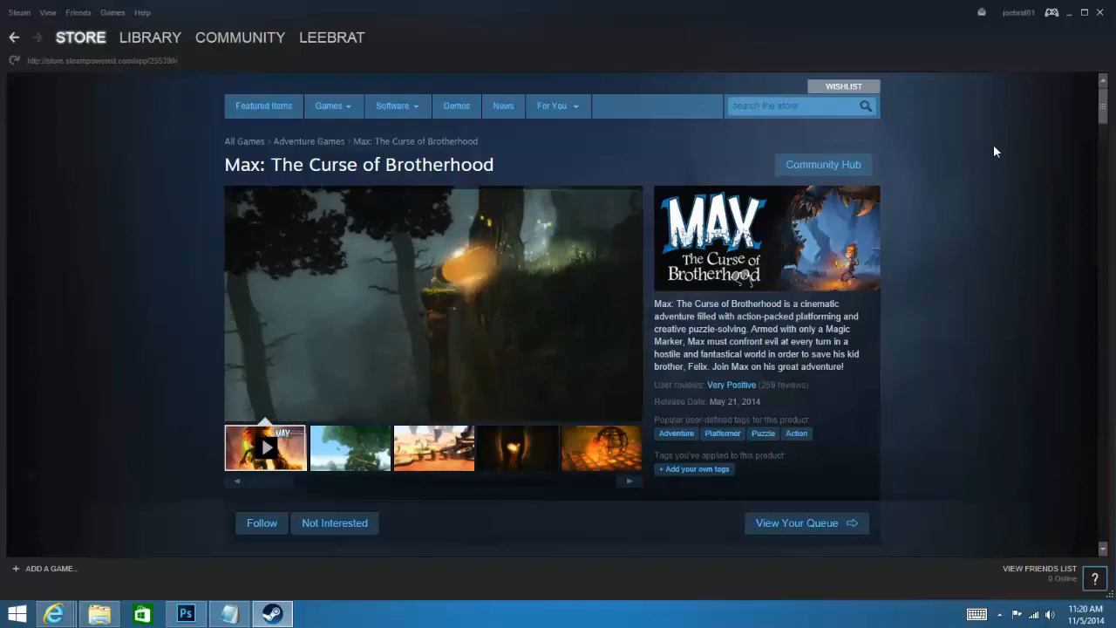
Log out of the Steam account via Change User and confirm the logout
click(1018, 12)
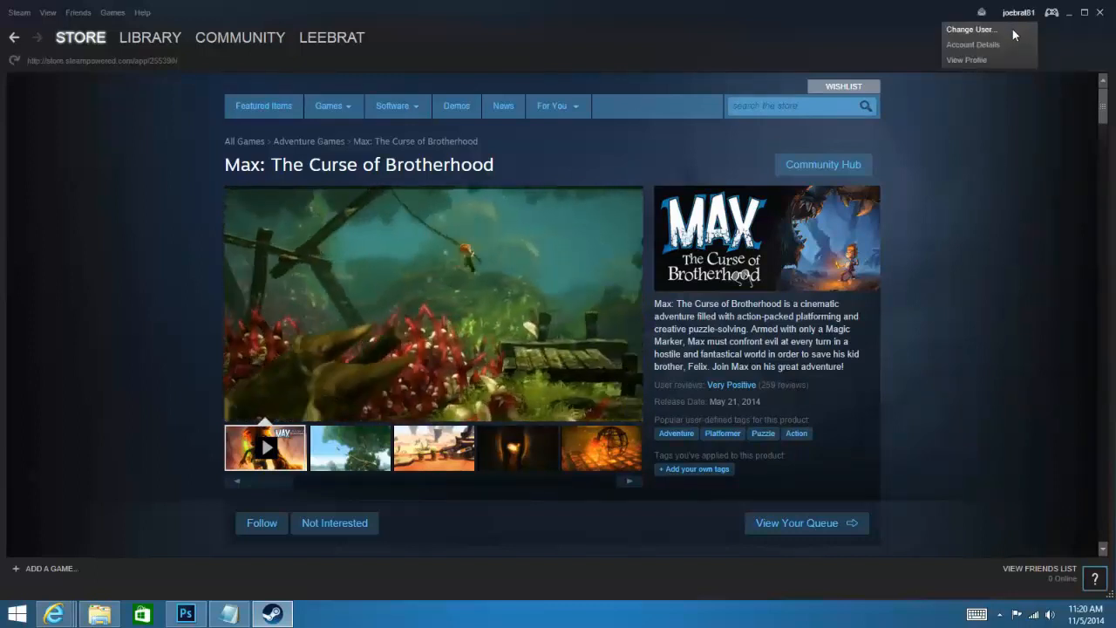
click(969, 28)
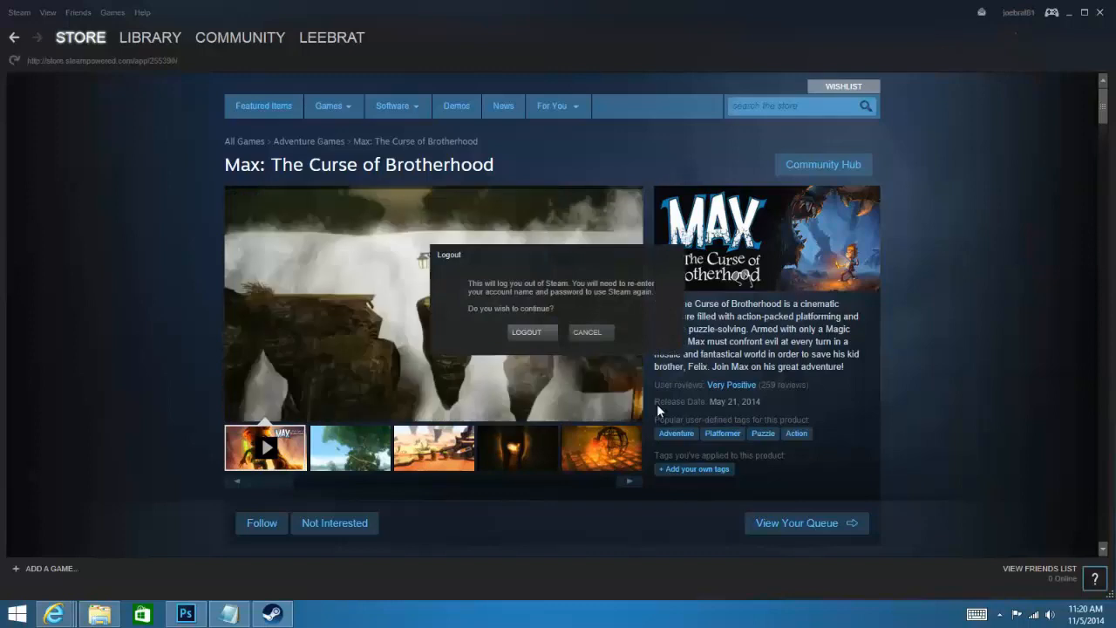
click(527, 331)
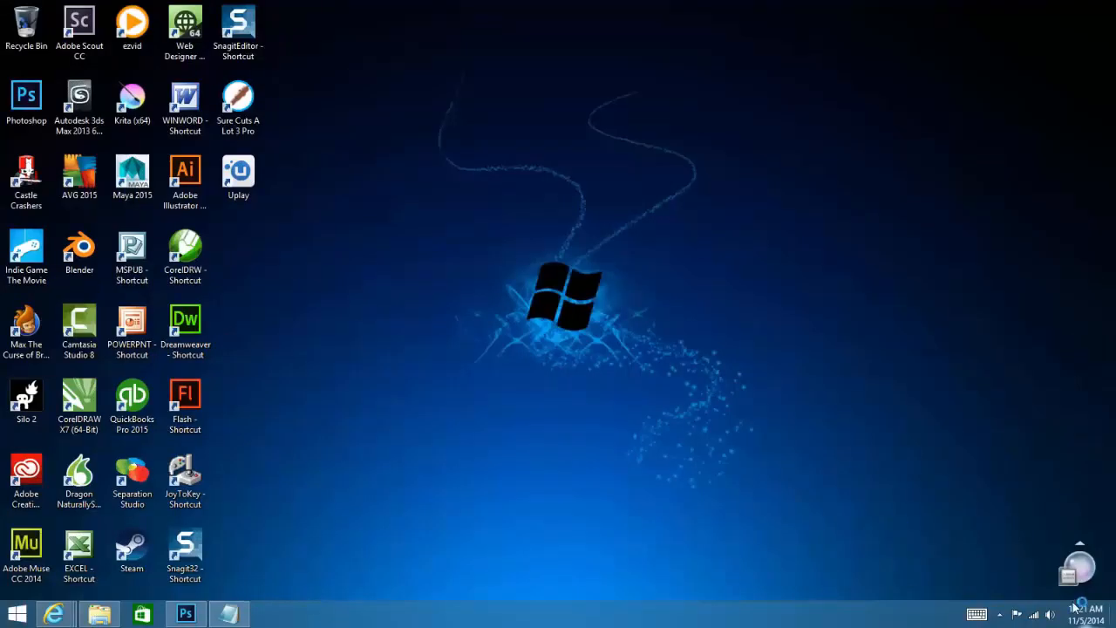
Relaunch Steam to its login window and bring up File Explorer on OS (C:)
double_click(133, 552)
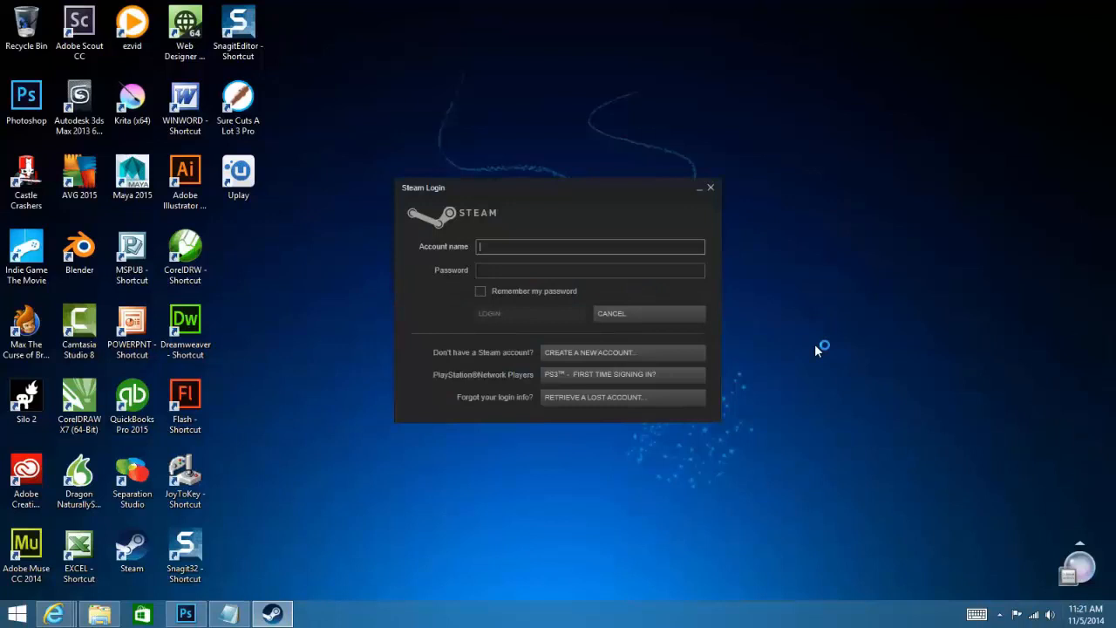
click(1019, 614)
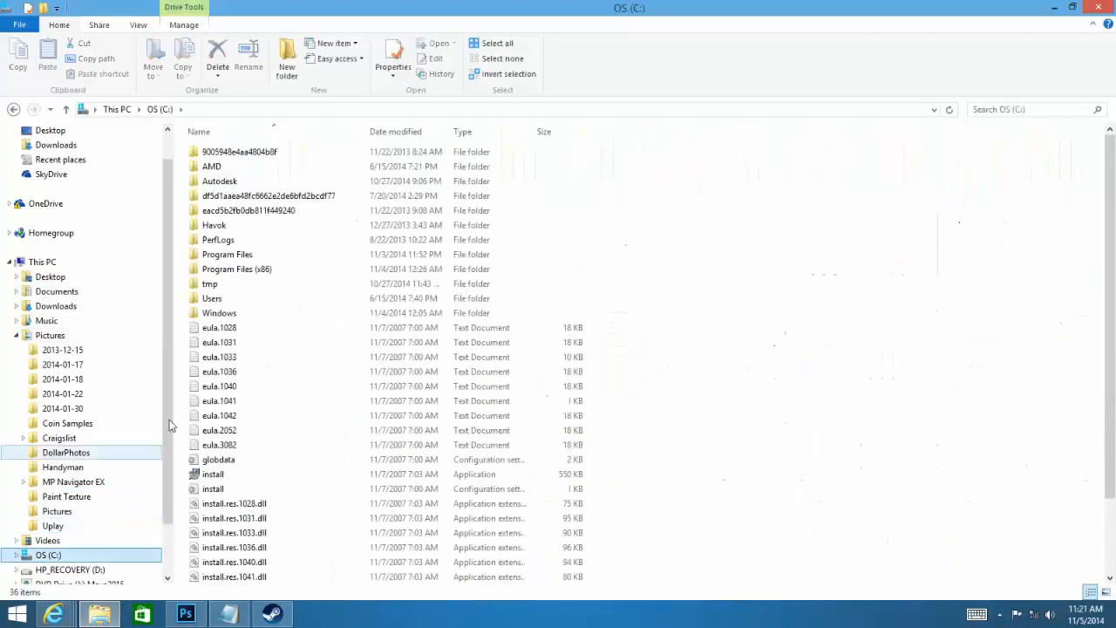
Navigate into Program Files (x86) > Steam > userdata > the account folder
click(237, 269)
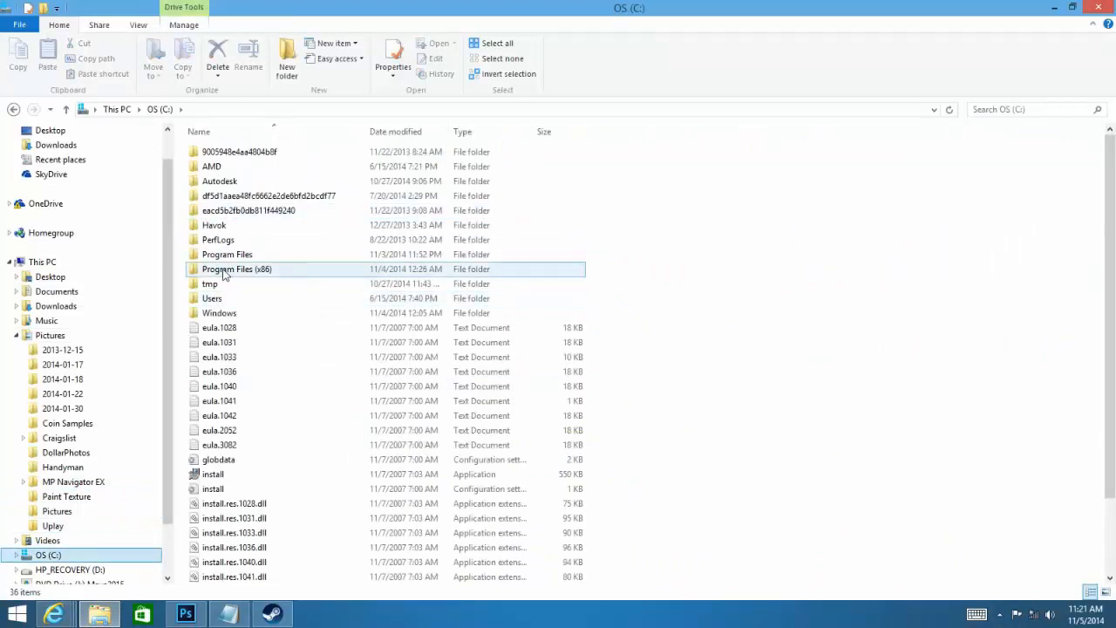
click(237, 269)
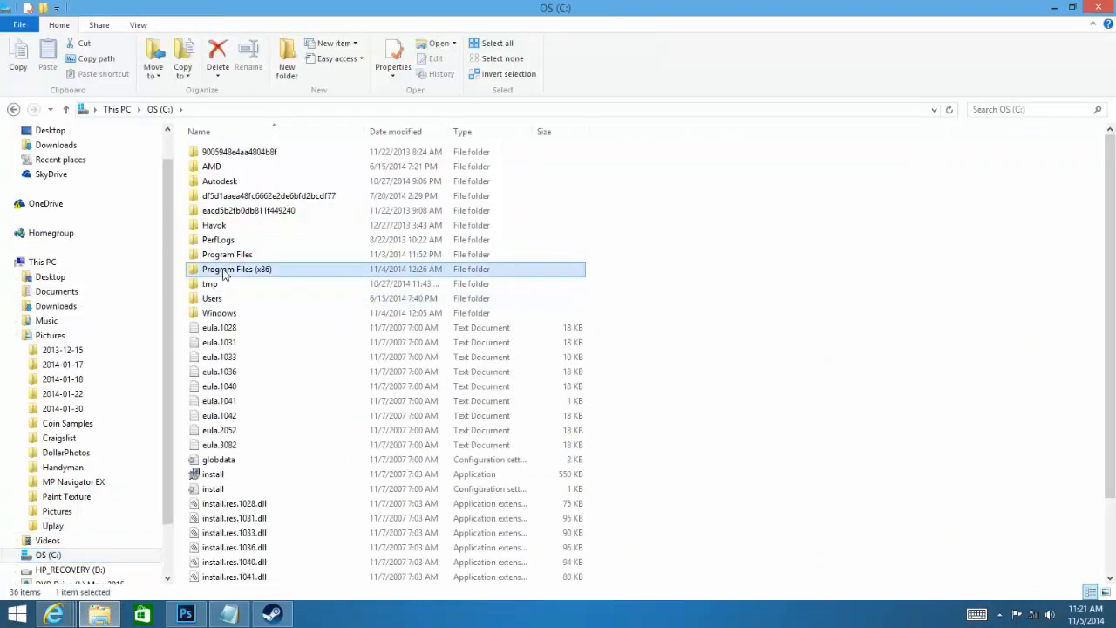
double_click(237, 269)
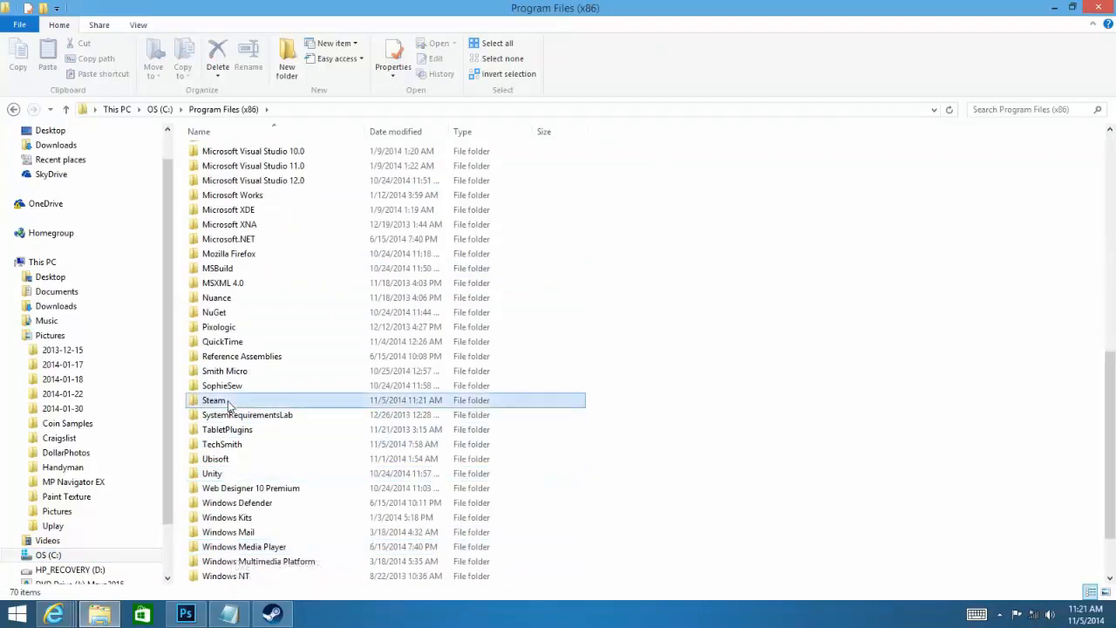
double_click(213, 400)
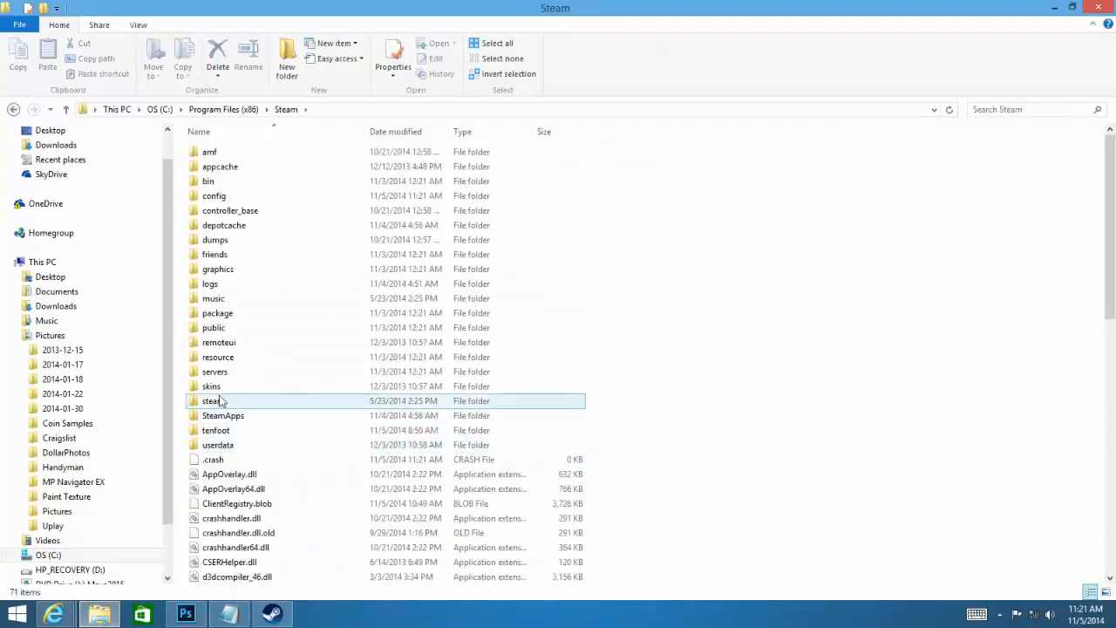
double_click(218, 445)
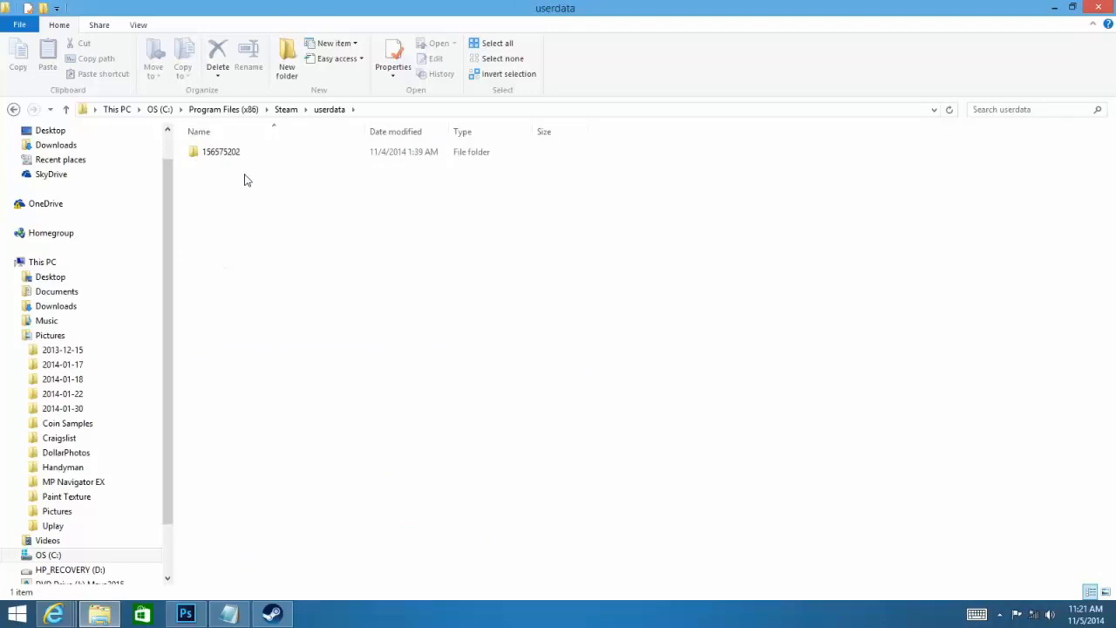
double_click(222, 150)
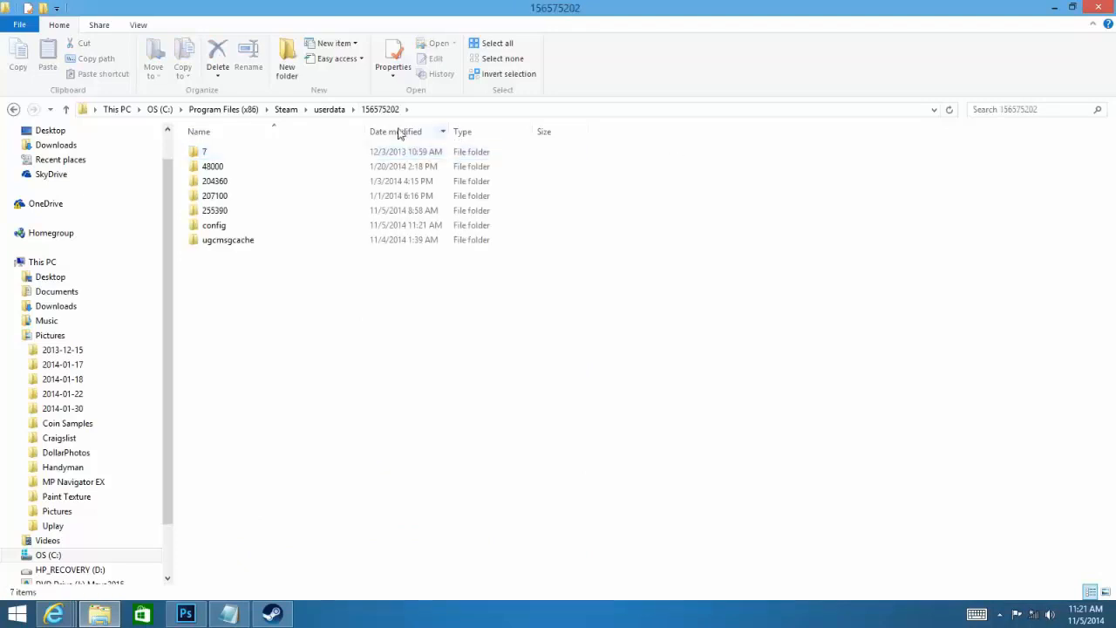
Enter the game's 255390 save-data folder inside the account folder
click(214, 209)
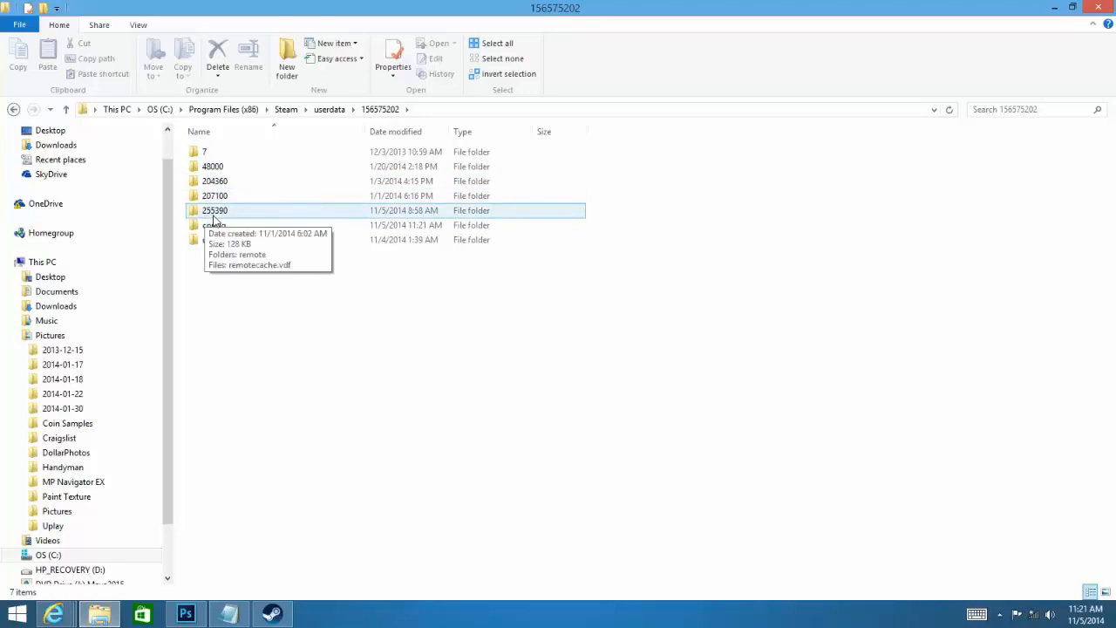
double_click(214, 209)
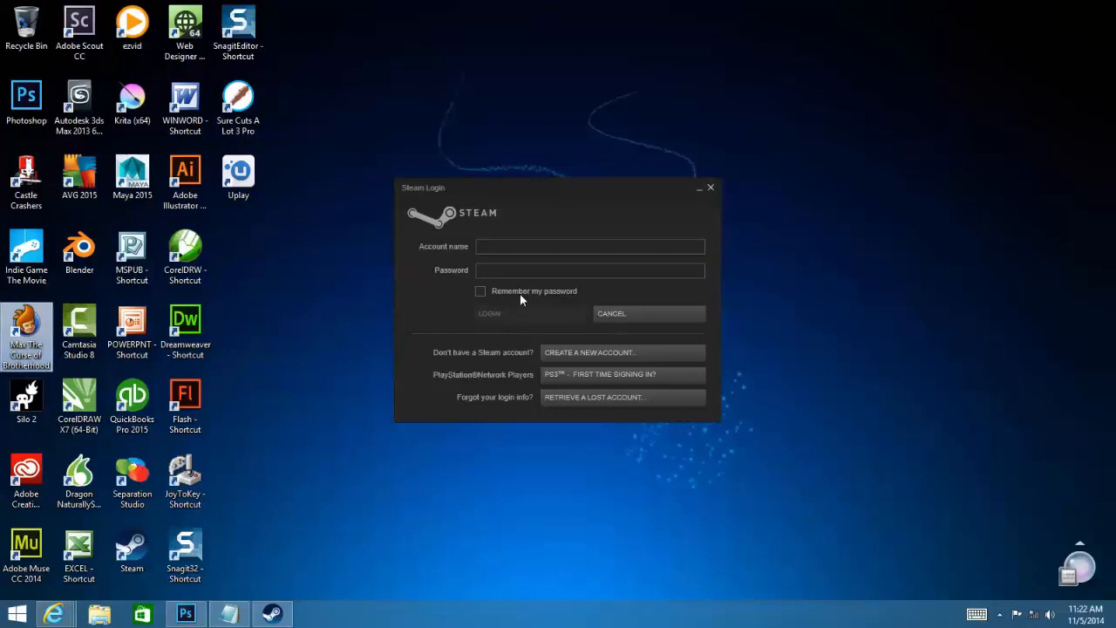
Sign in to Steam as Joebratt with the account password
click(589, 246)
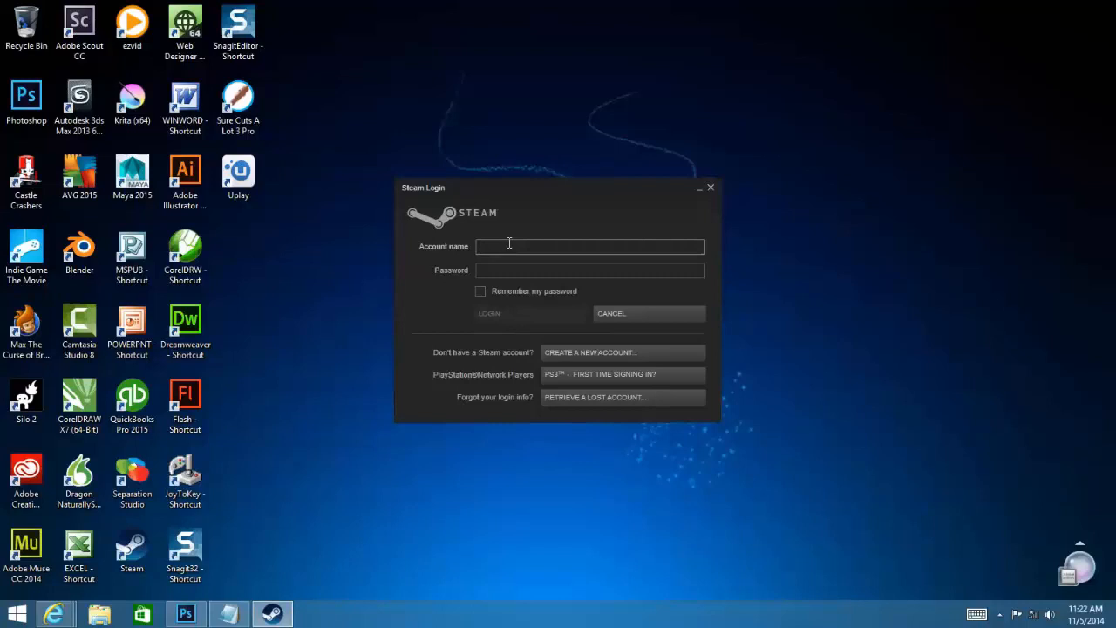
text(Joebratt)
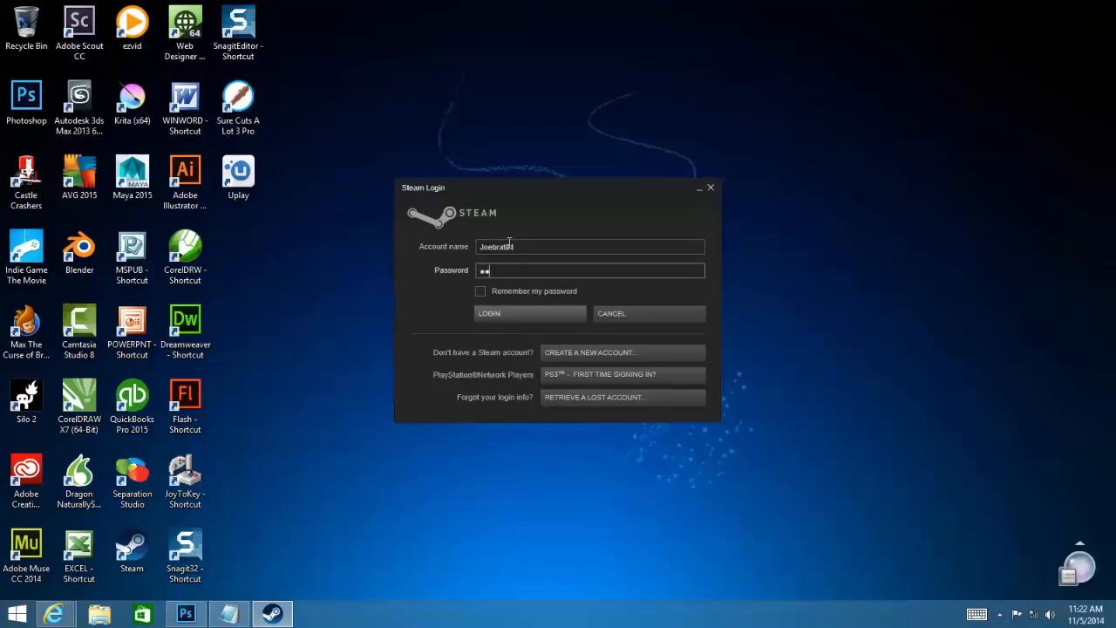
text(•••••••)
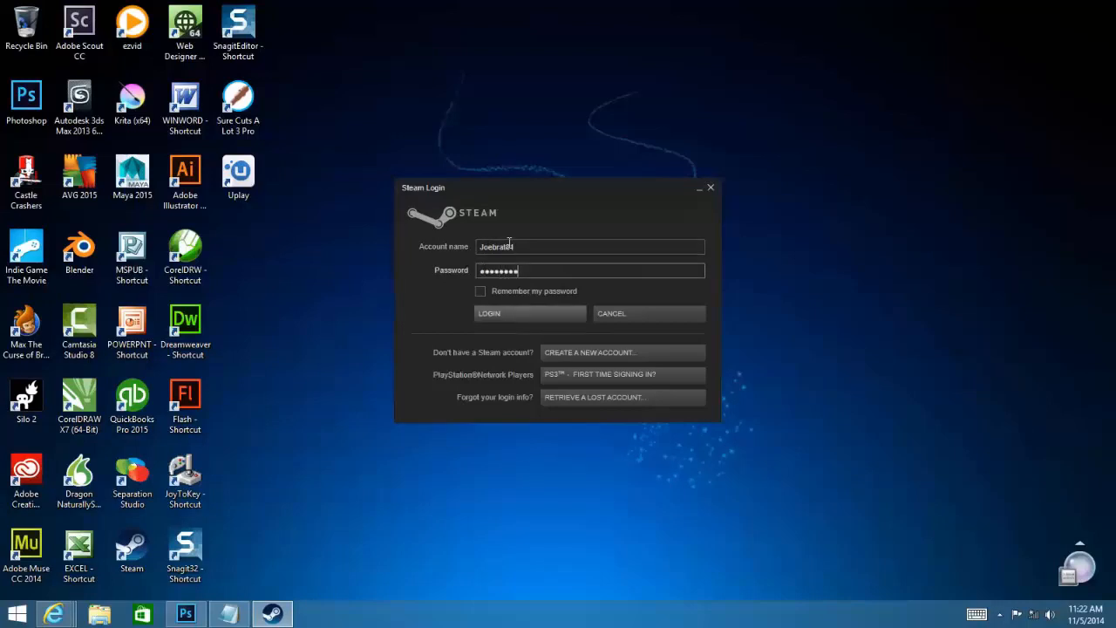
click(489, 314)
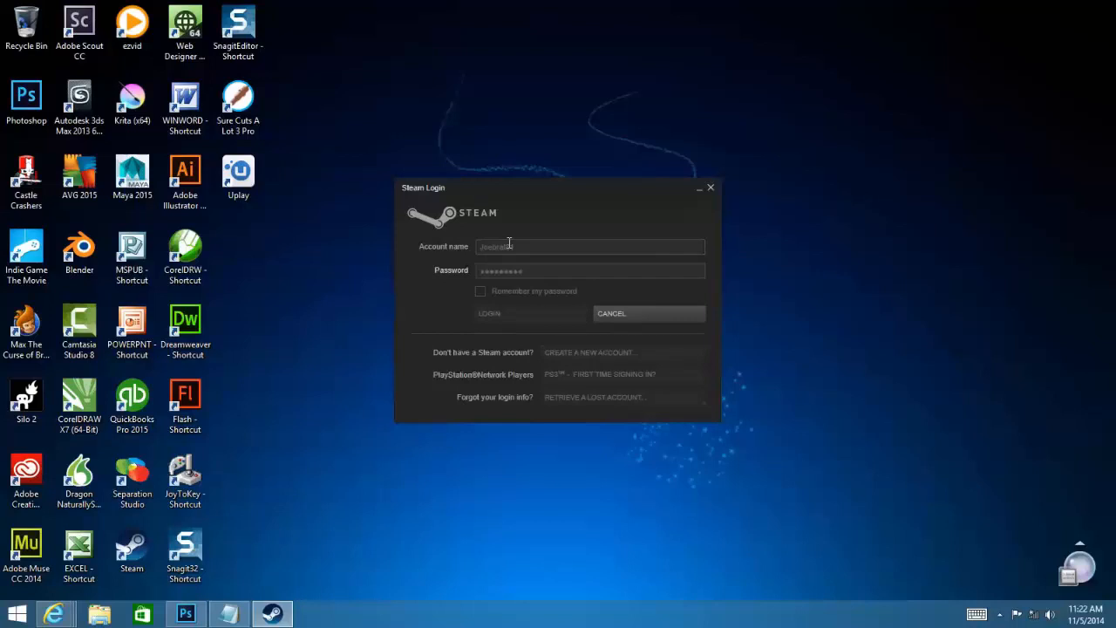
click(488, 314)
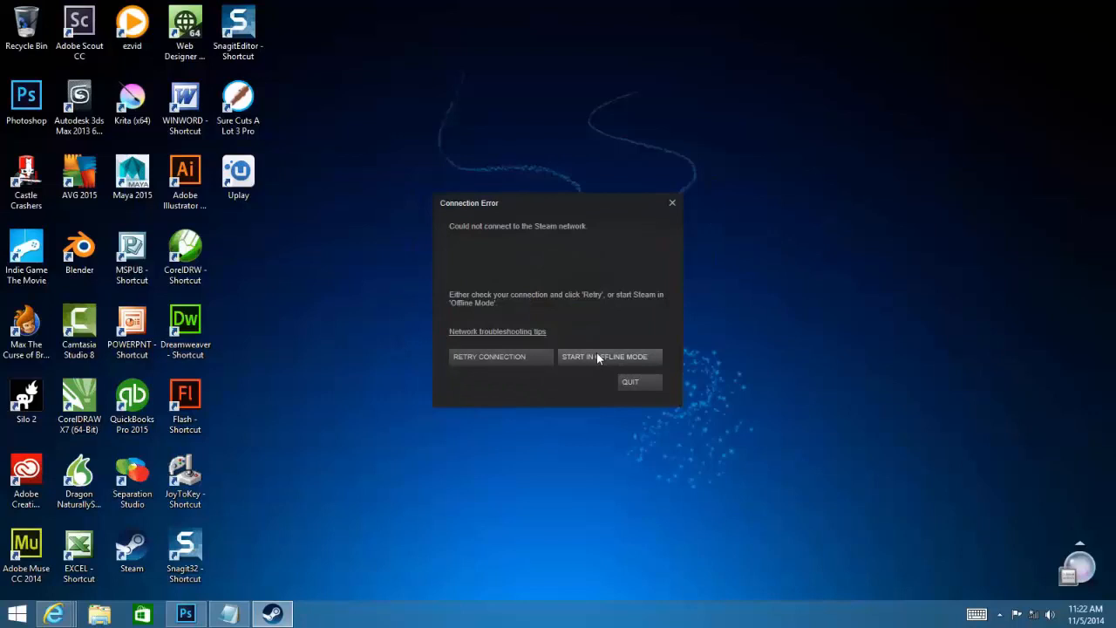
Start Steam in offline mode from the Connection Error dialog
click(489, 356)
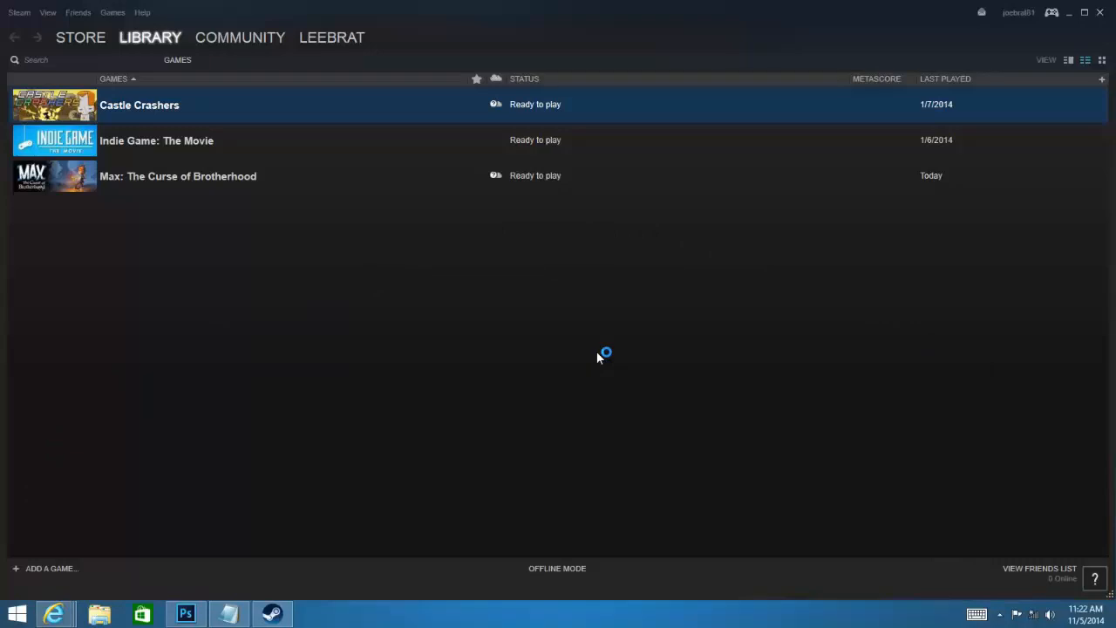
mouse_move(157, 176)
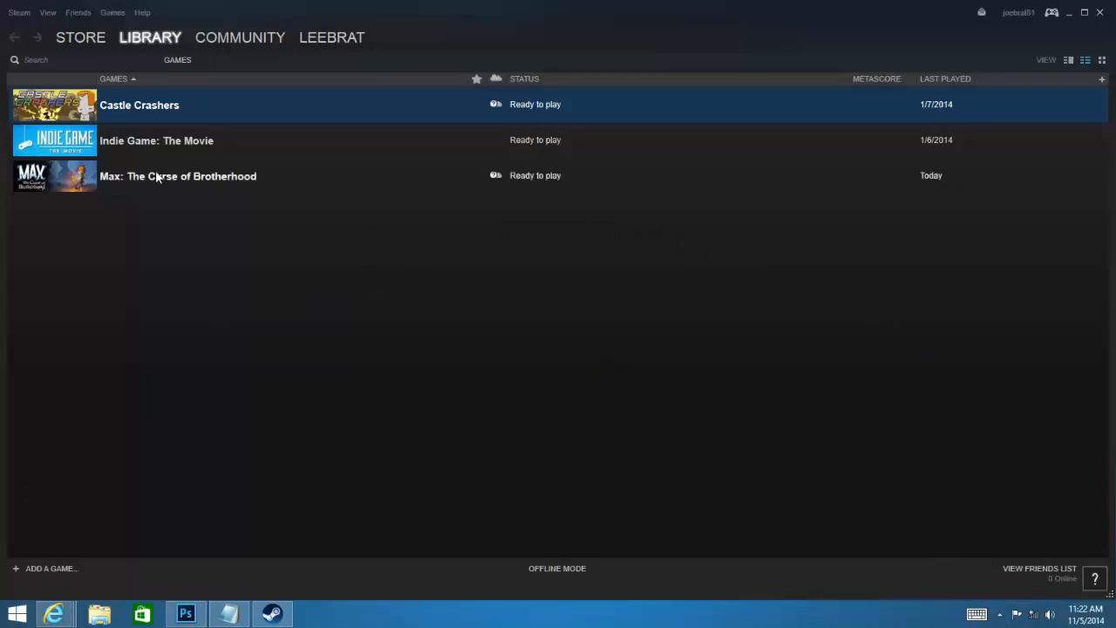
click(177, 174)
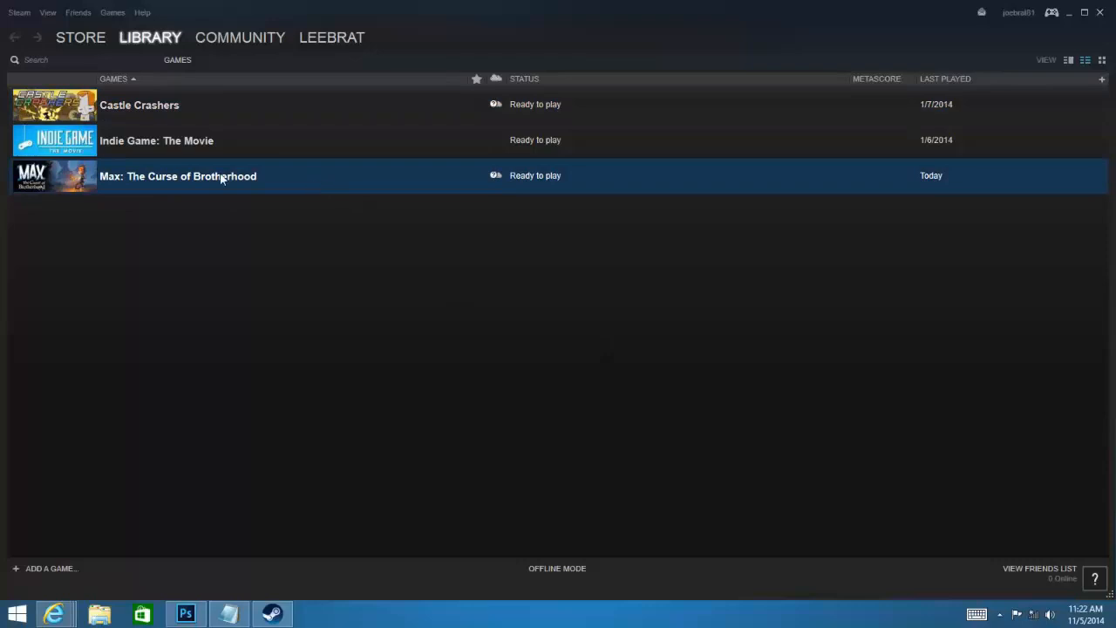
double_click(178, 175)
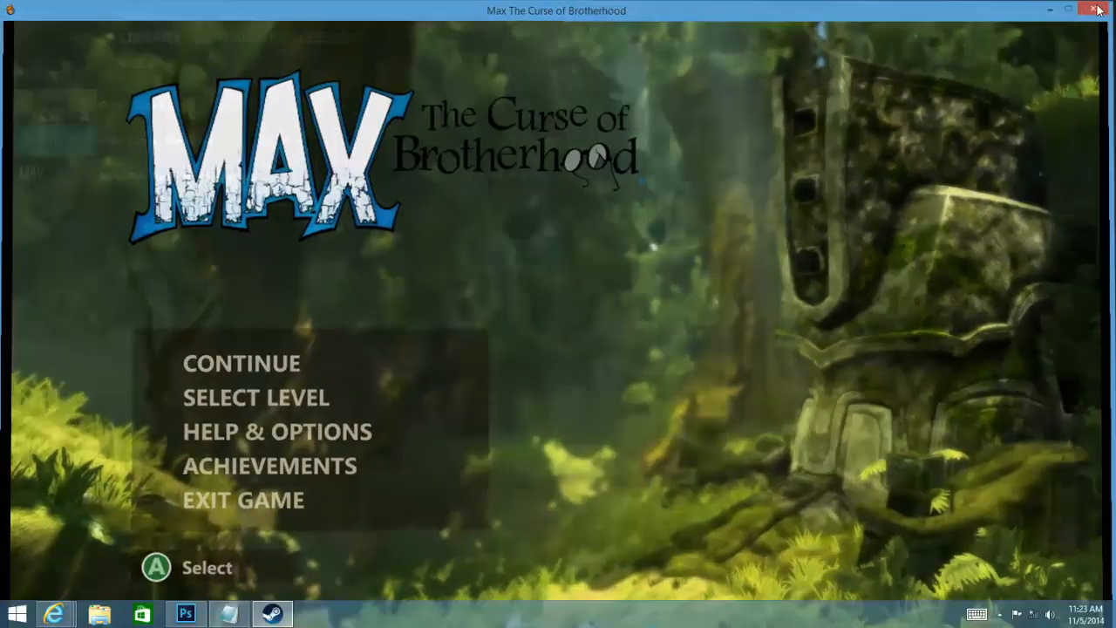
click(1099, 11)
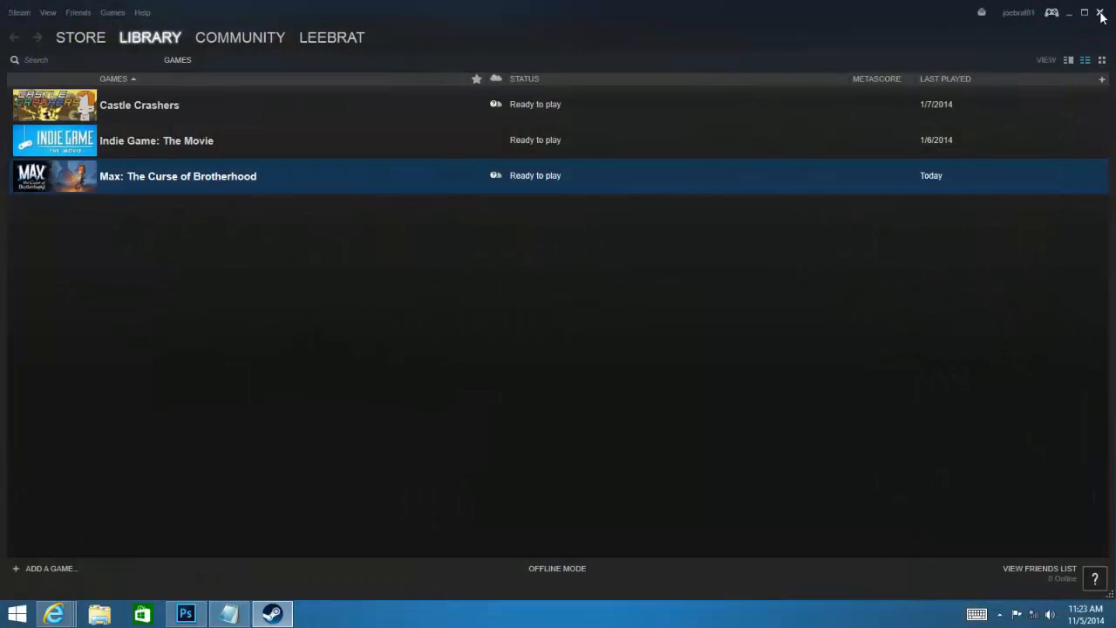
Quit Steam and pick the first Wi-Fi network from the system tray Networks panel
click(1103, 16)
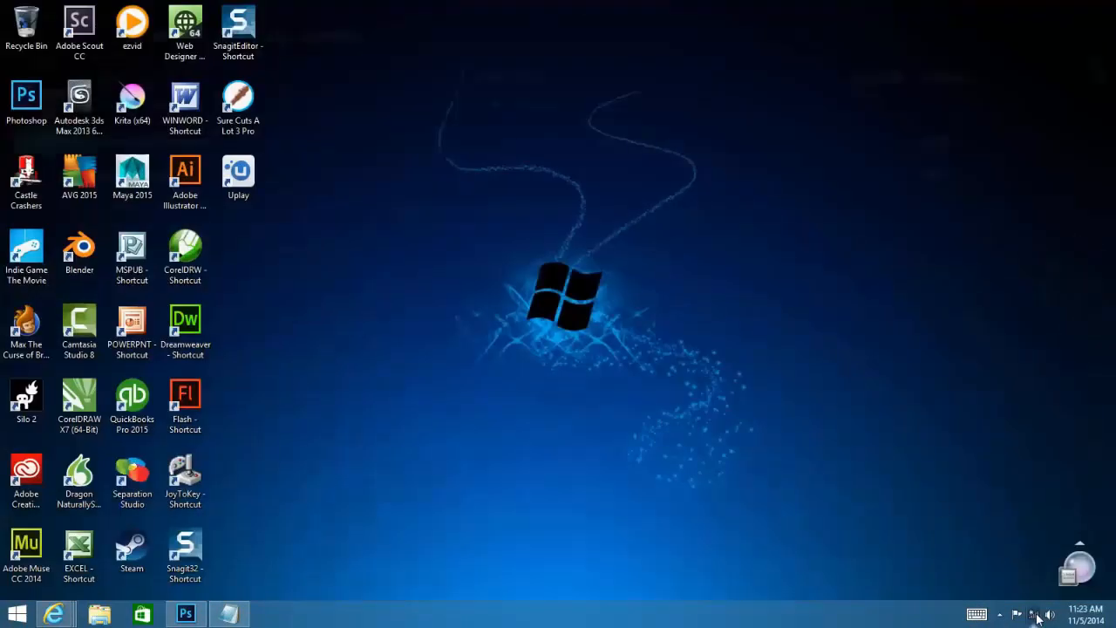
click(1038, 614)
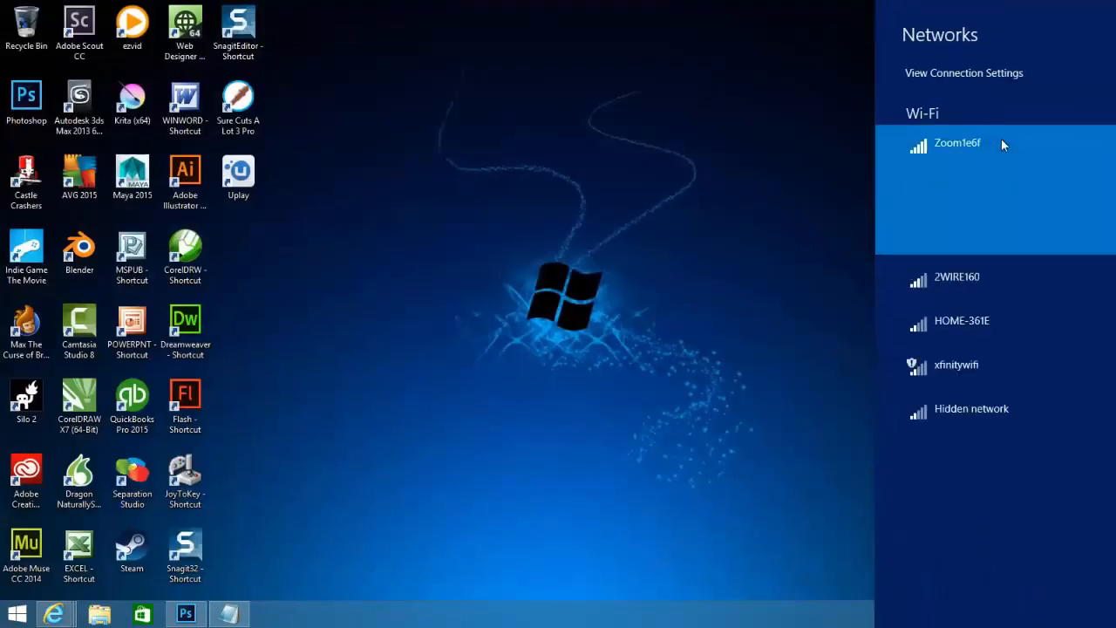
click(956, 143)
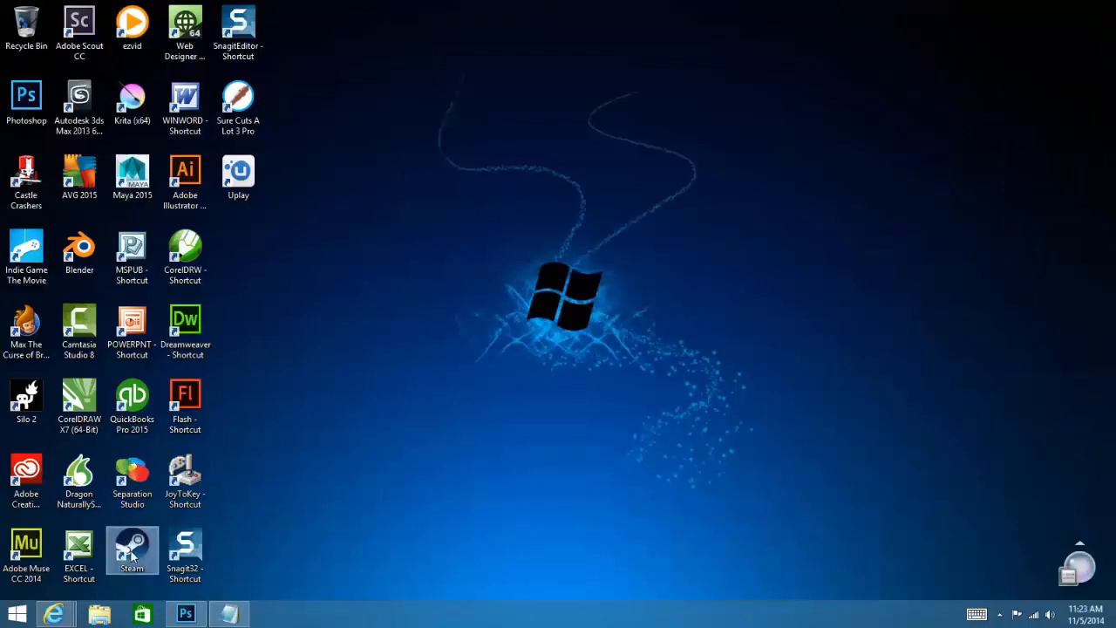
Restart Steam from the desktop shortcut and check the account dropdown
double_click(132, 550)
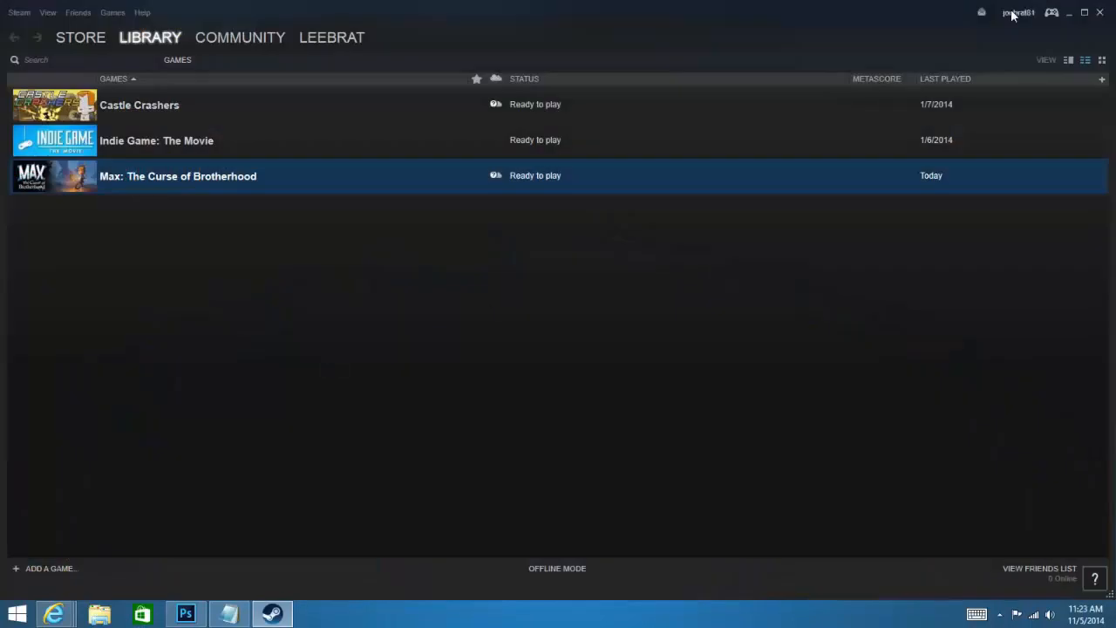
click(1018, 12)
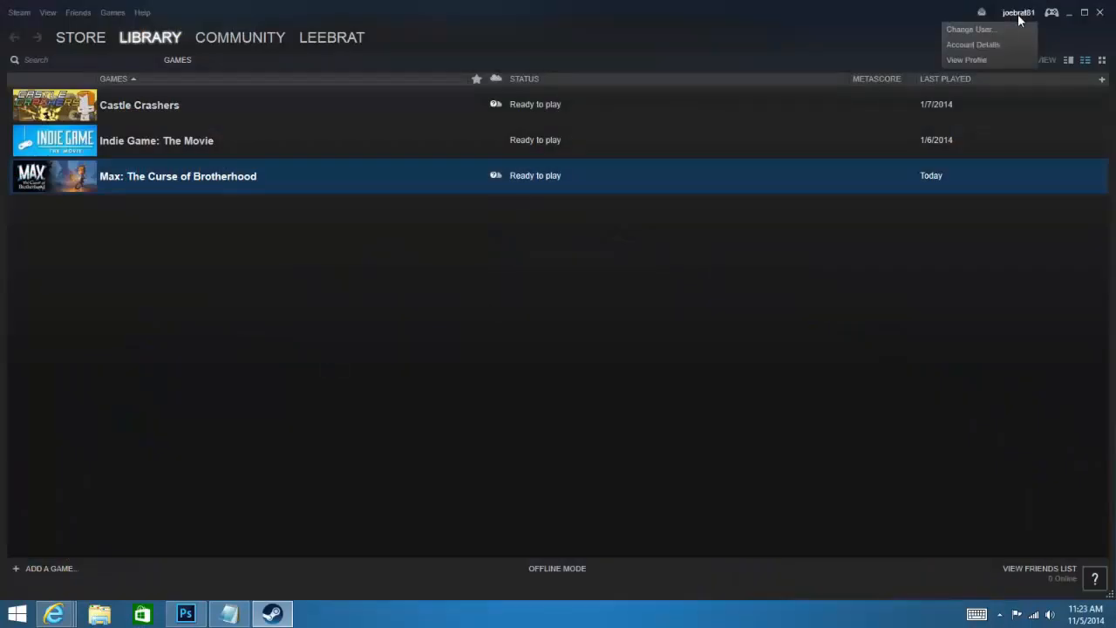
mouse_move(970, 28)
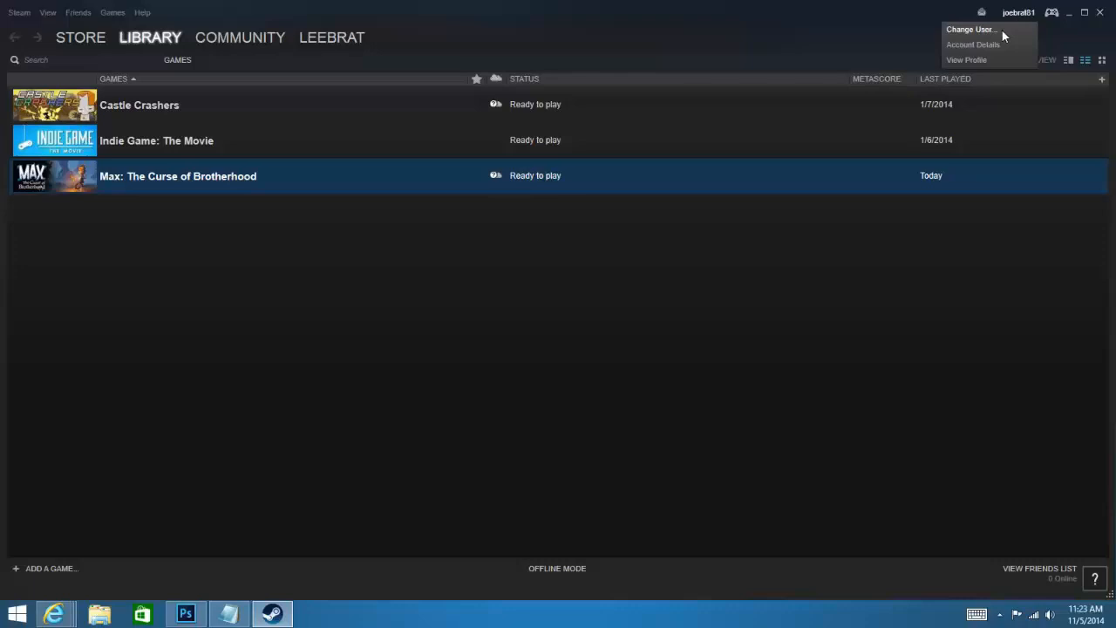
mouse_move(1054, 21)
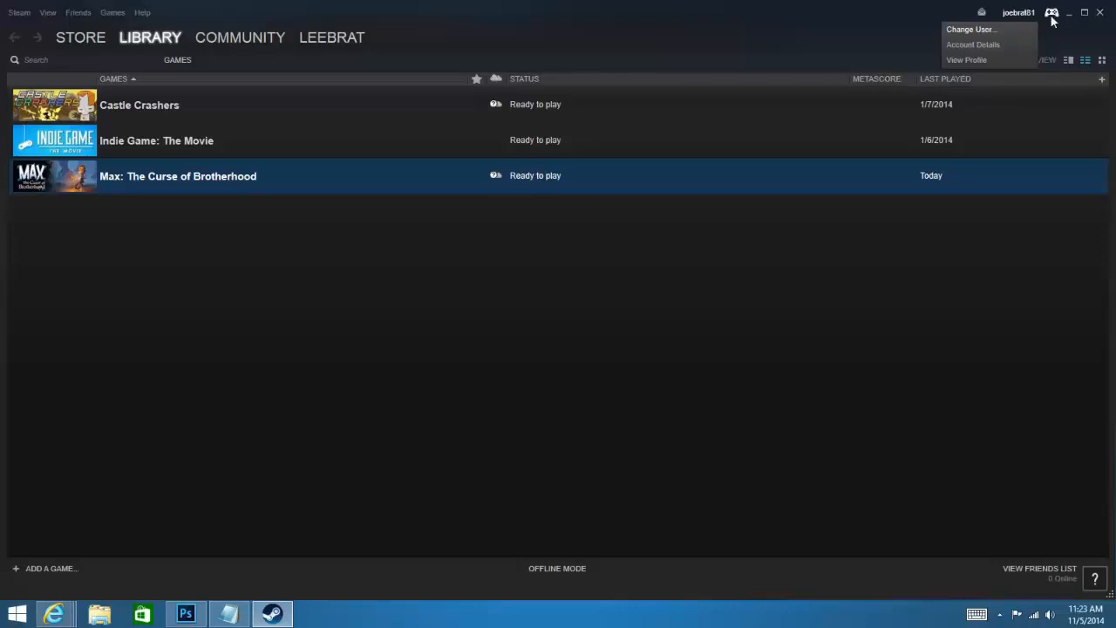
click(626, 46)
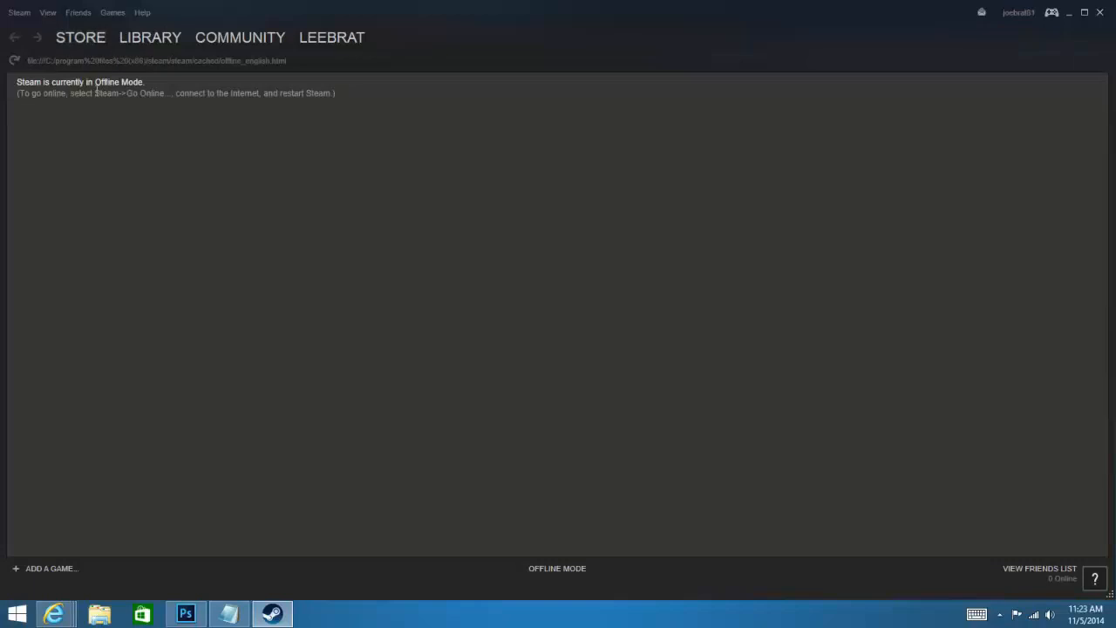
mouse_move(218, 107)
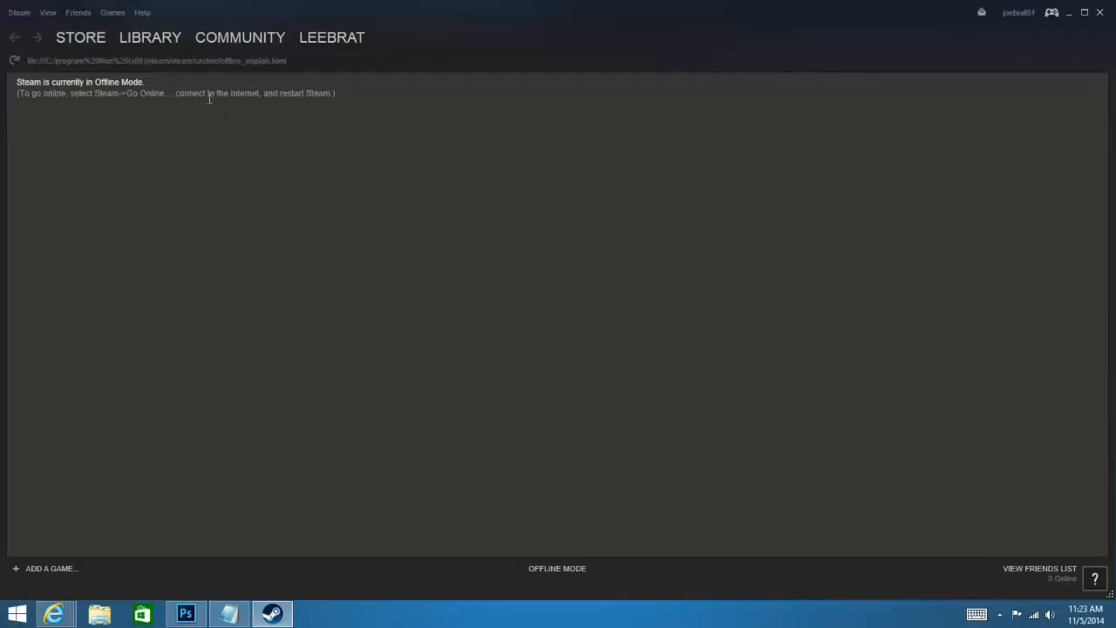
Switch the client back online via Steam > Go Online
click(18, 12)
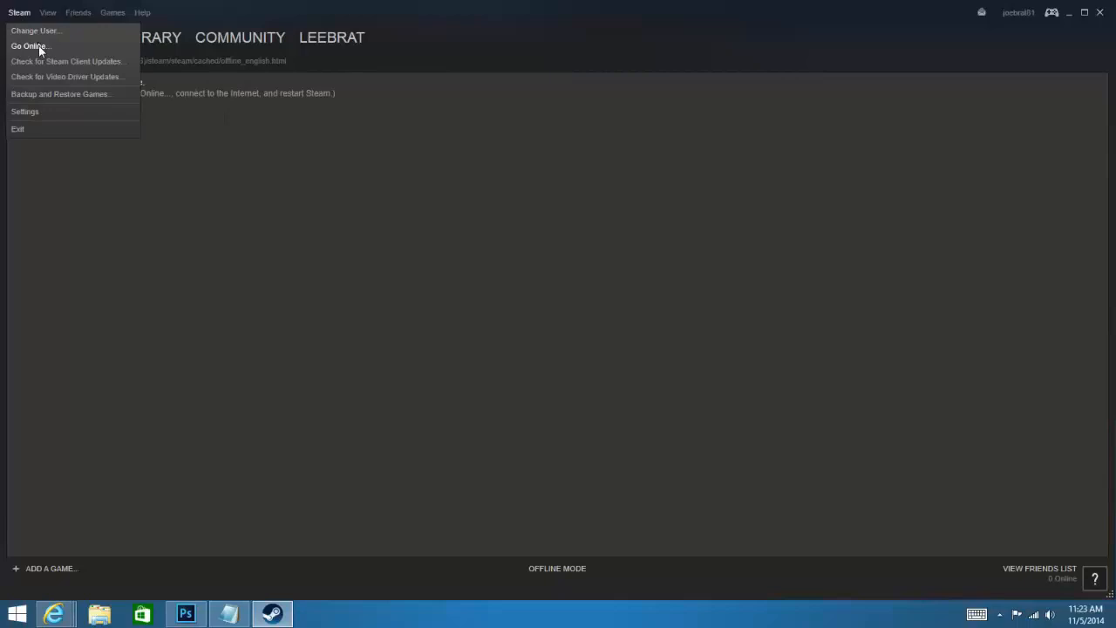
click(27, 46)
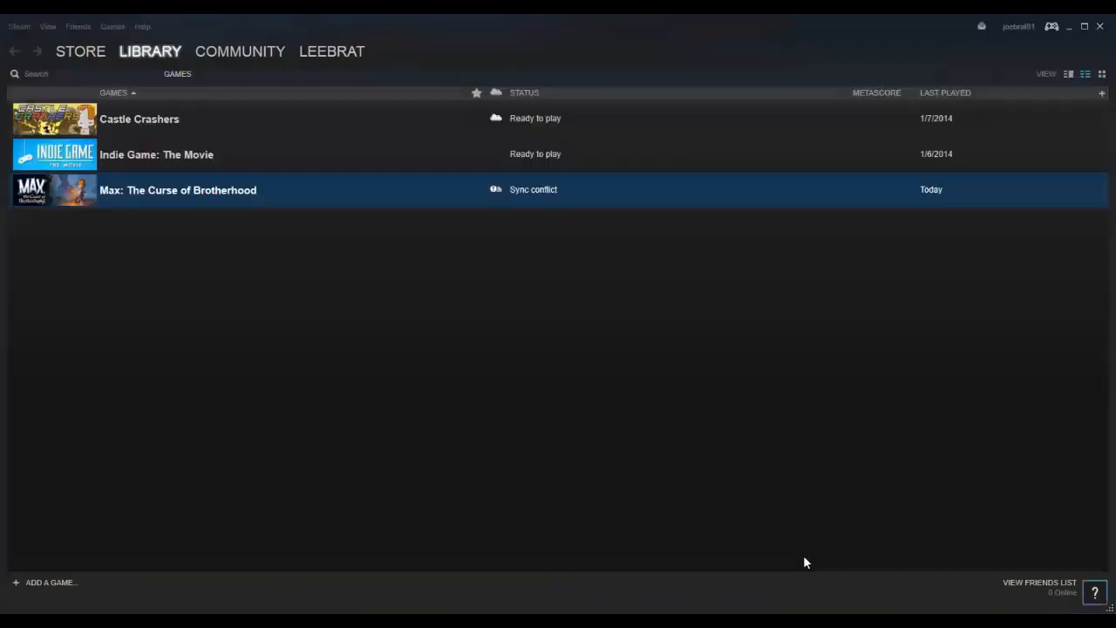
mouse_move(485, 305)
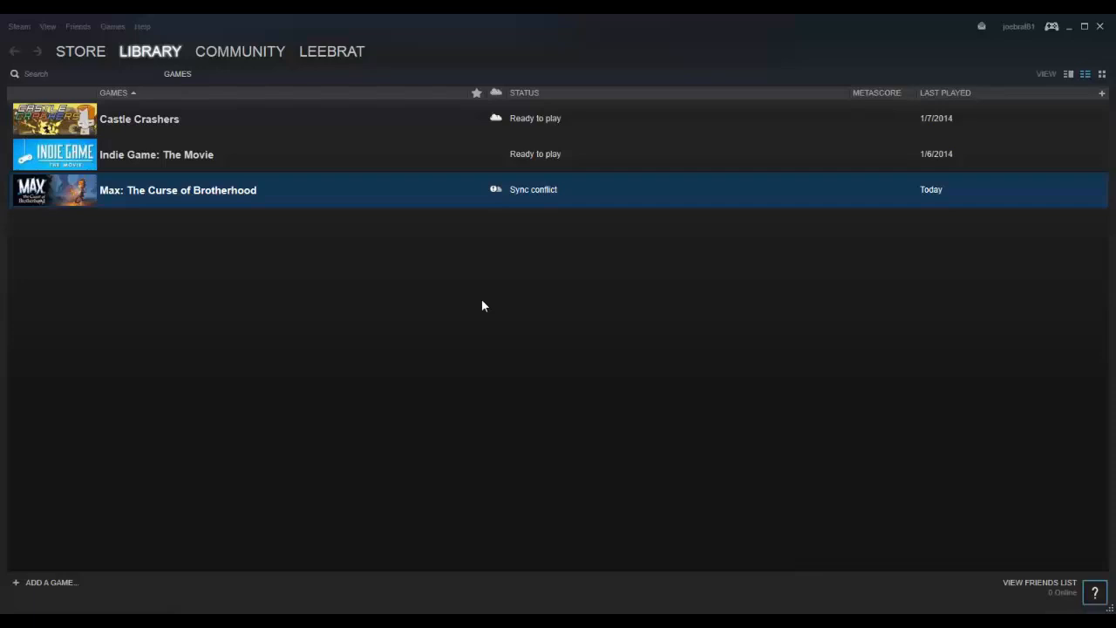
mouse_move(340, 206)
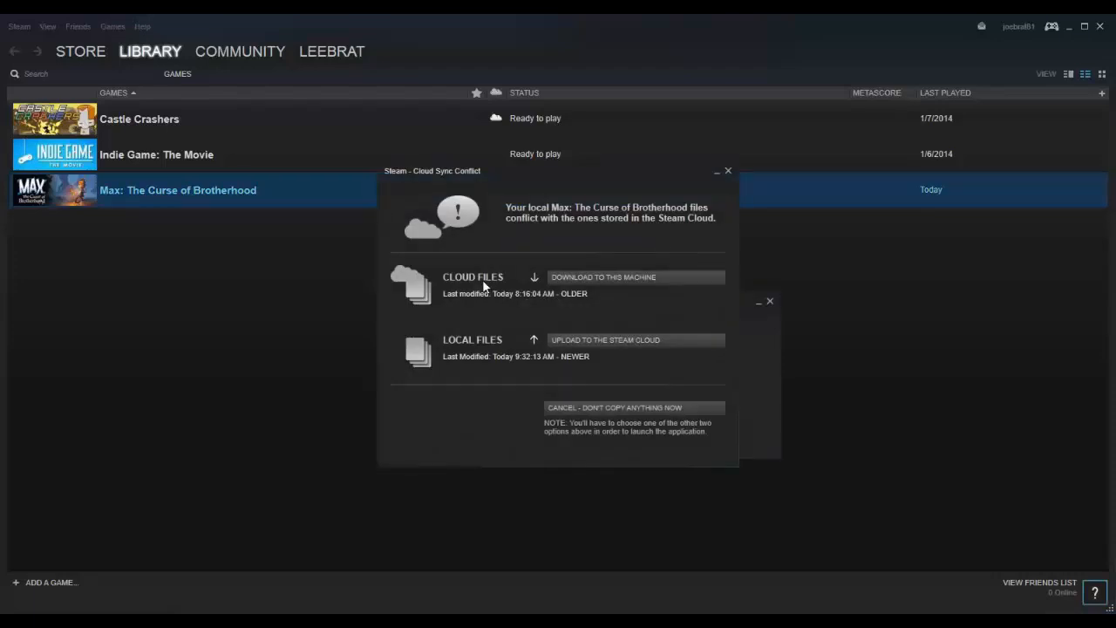
mouse_move(490, 307)
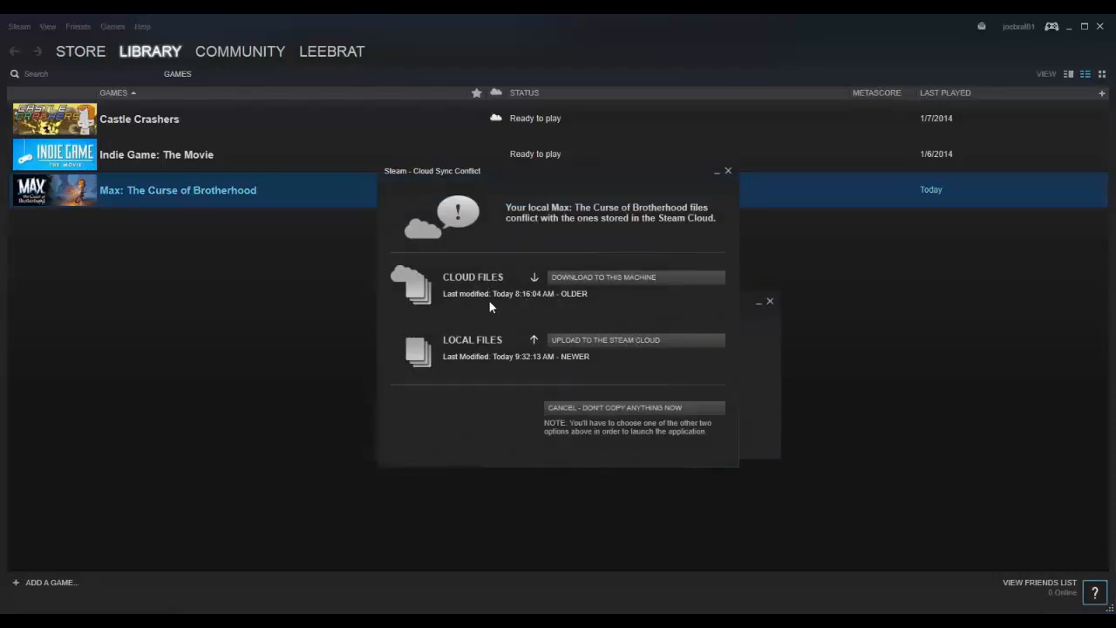
mouse_move(600, 288)
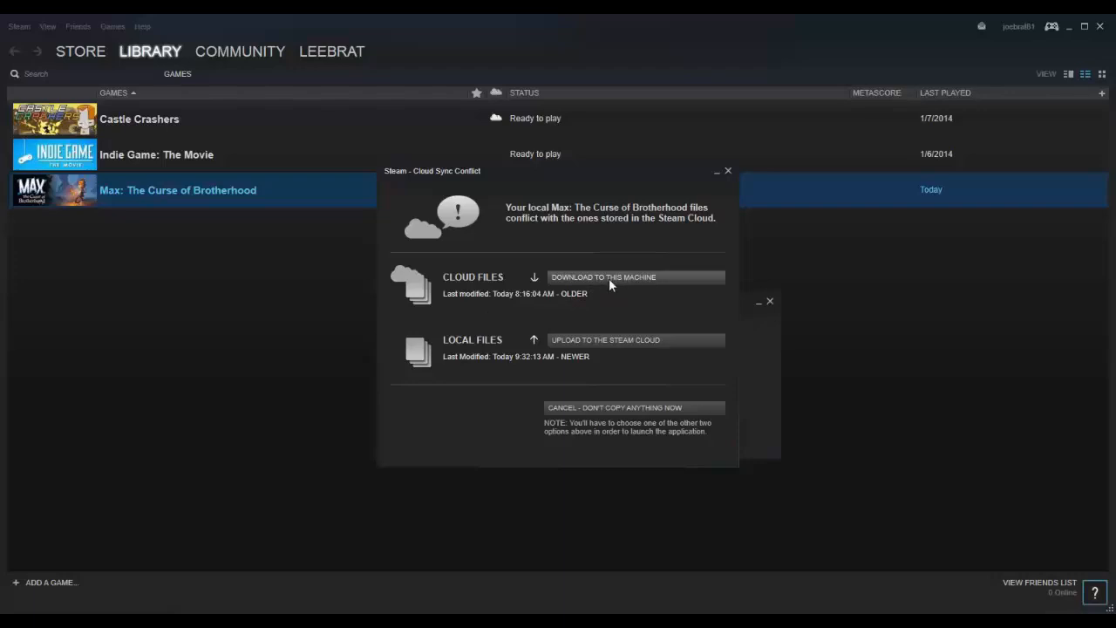
mouse_move(600, 348)
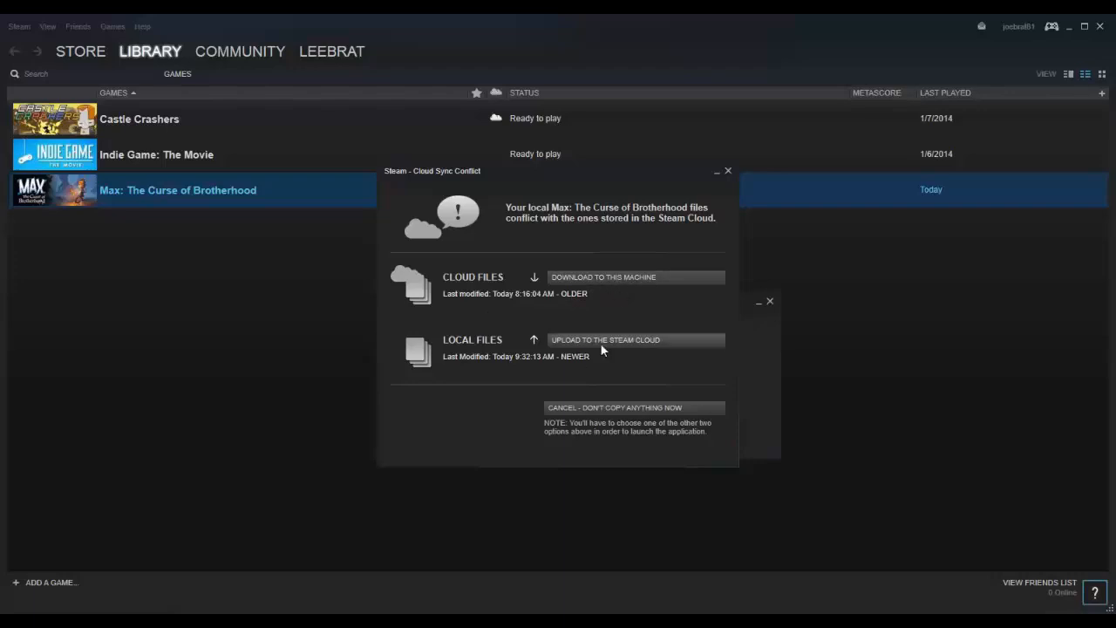
mouse_move(654, 348)
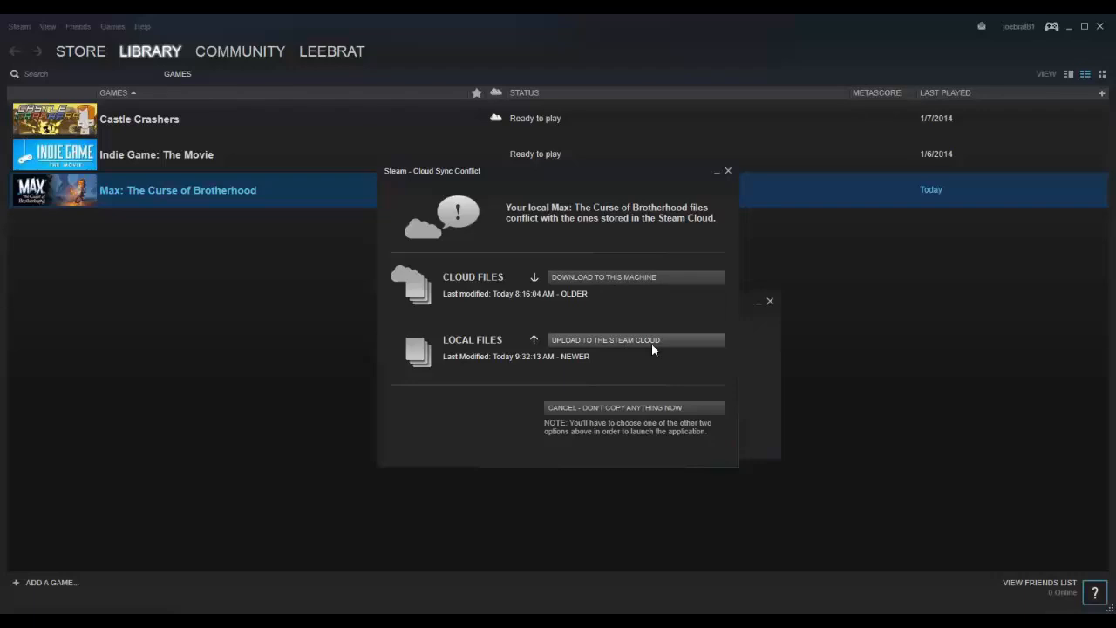
mouse_move(646, 346)
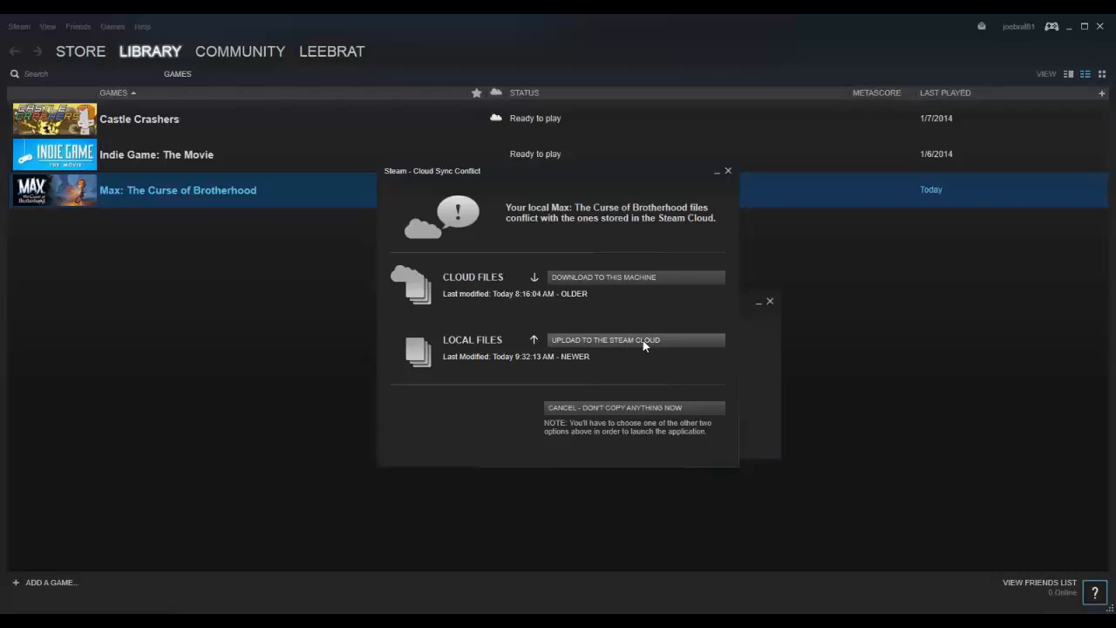
Upload the newer local saves to the Steam Cloud, then reach Max's Chapter 1 level select
click(605, 338)
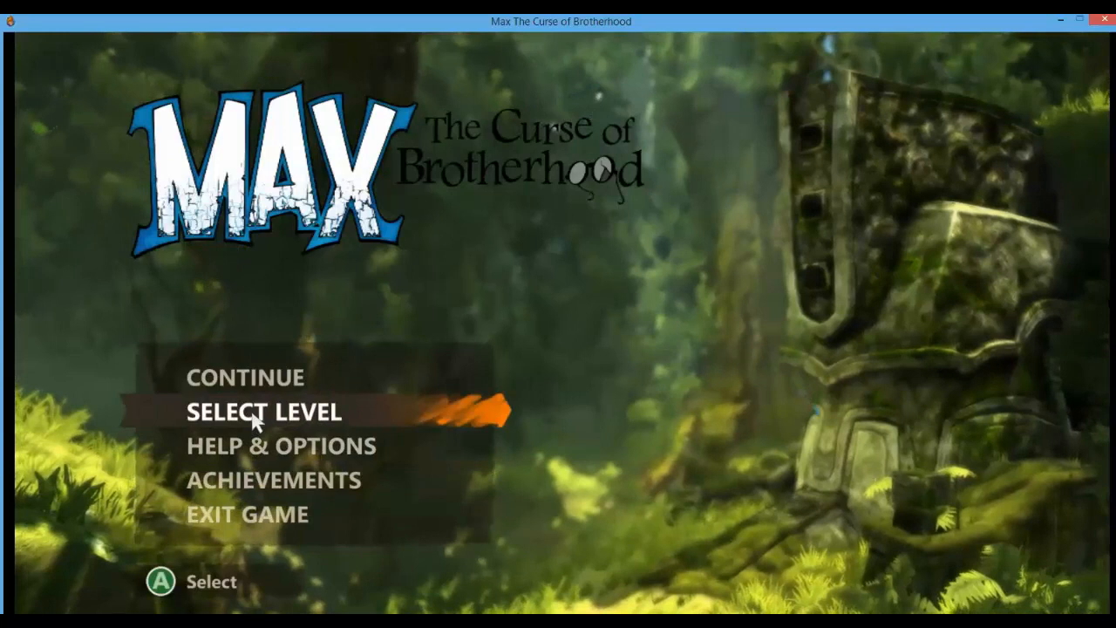
click(264, 411)
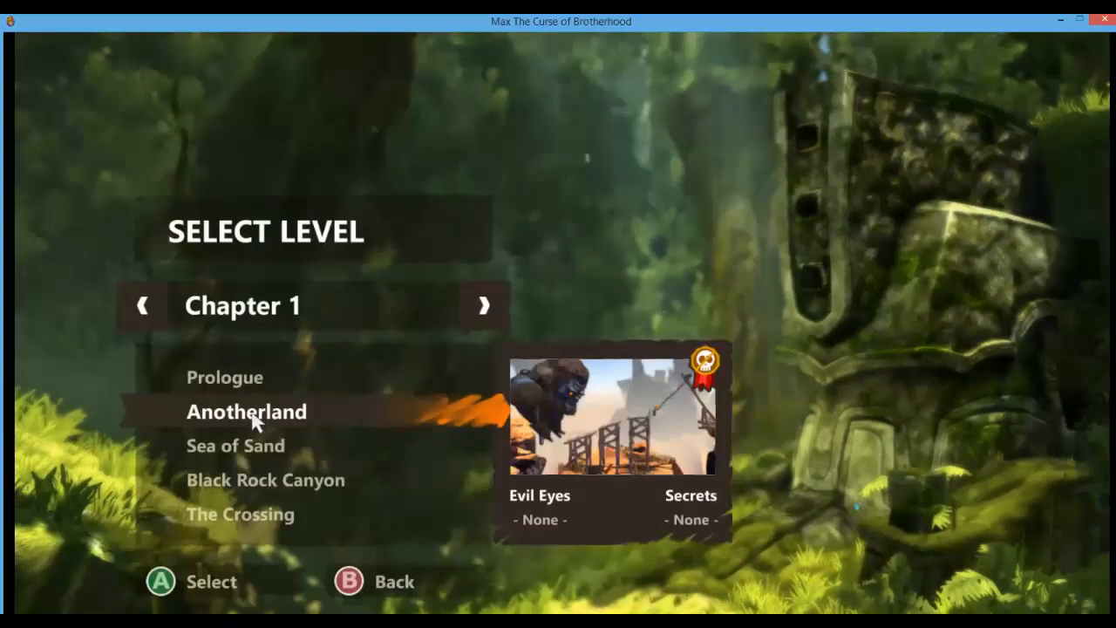